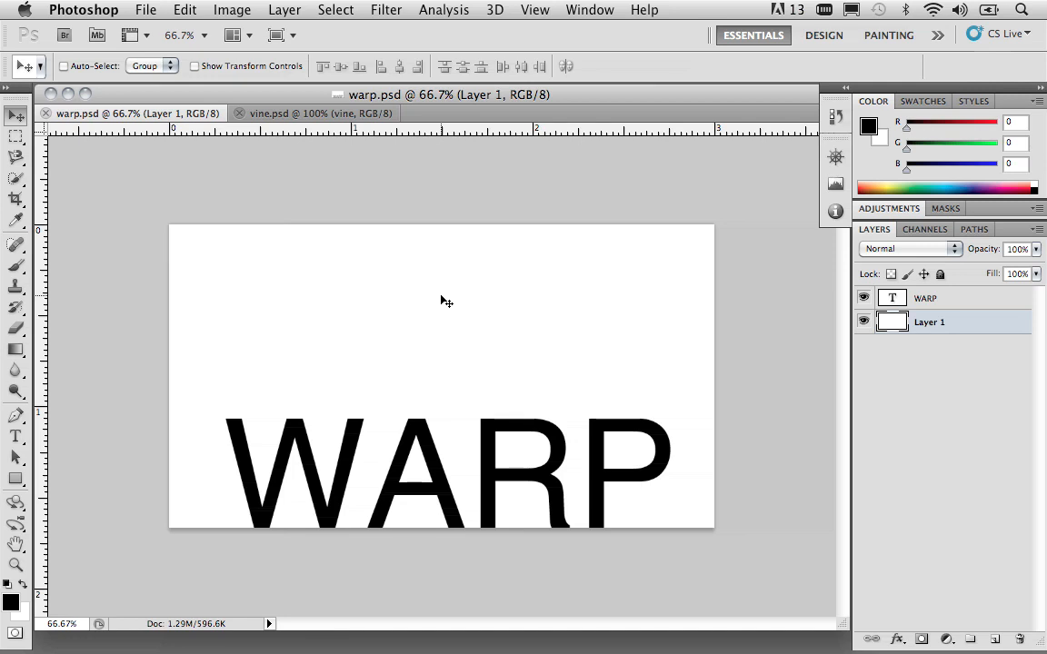
pyautogui.moveTo(327, 167)
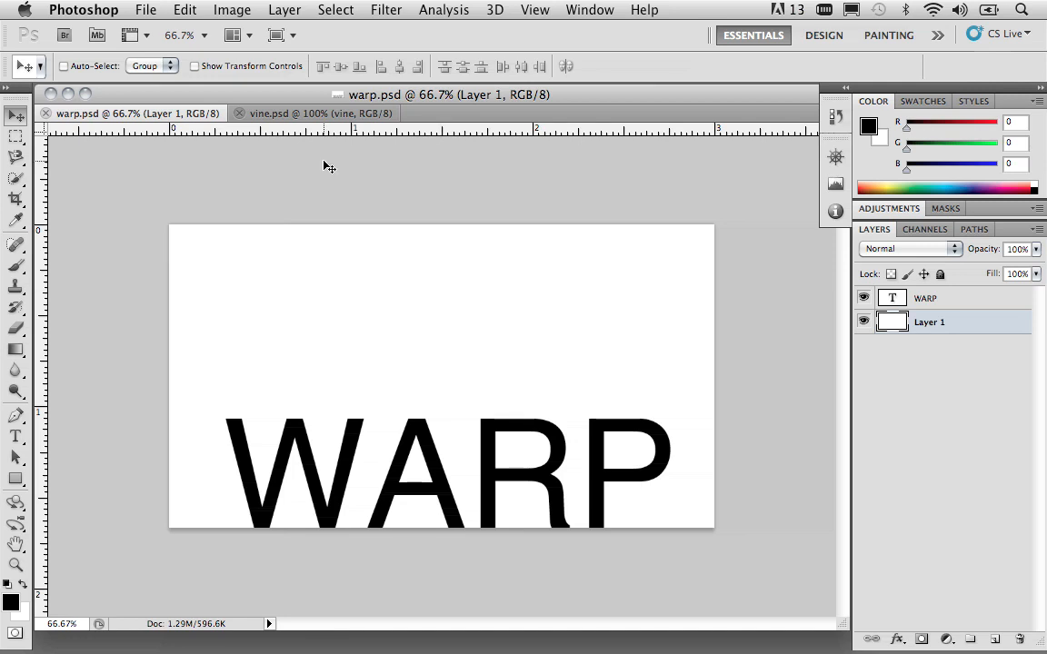
# Select the WARP text layer and bring up its layer context menu for conversion to a smart object.
pyautogui.click(313, 113)
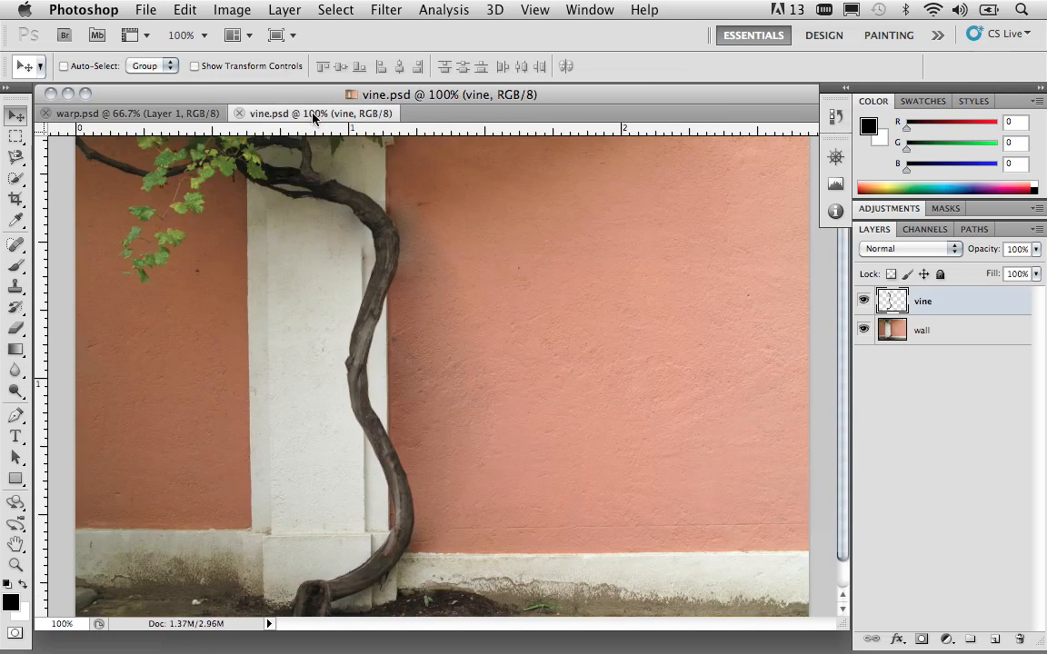
pyautogui.click(131, 112)
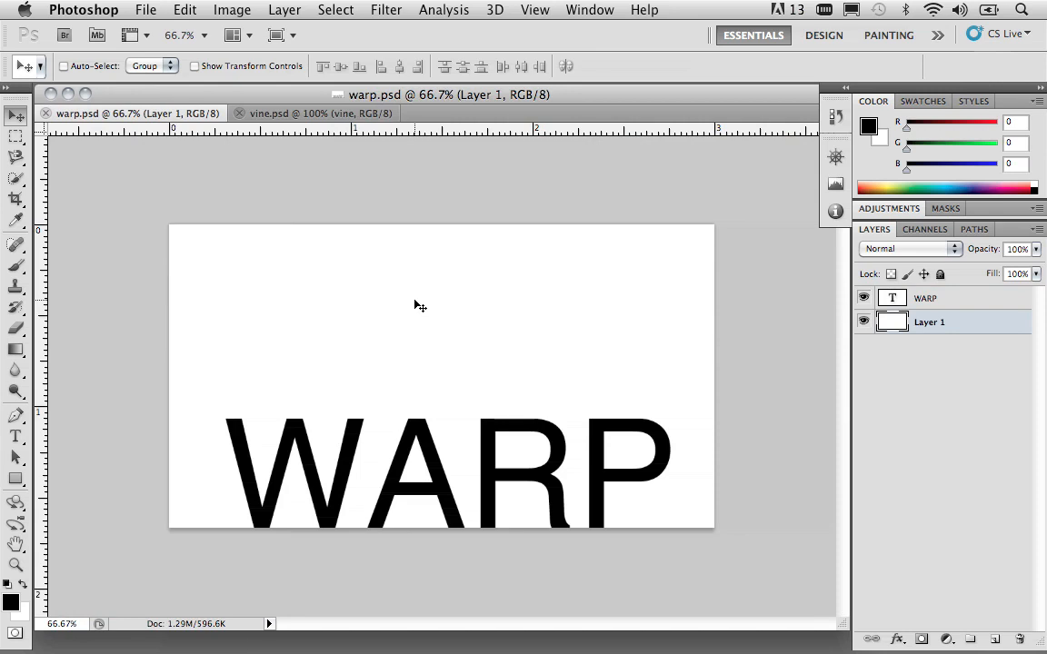
pyautogui.moveTo(668, 318)
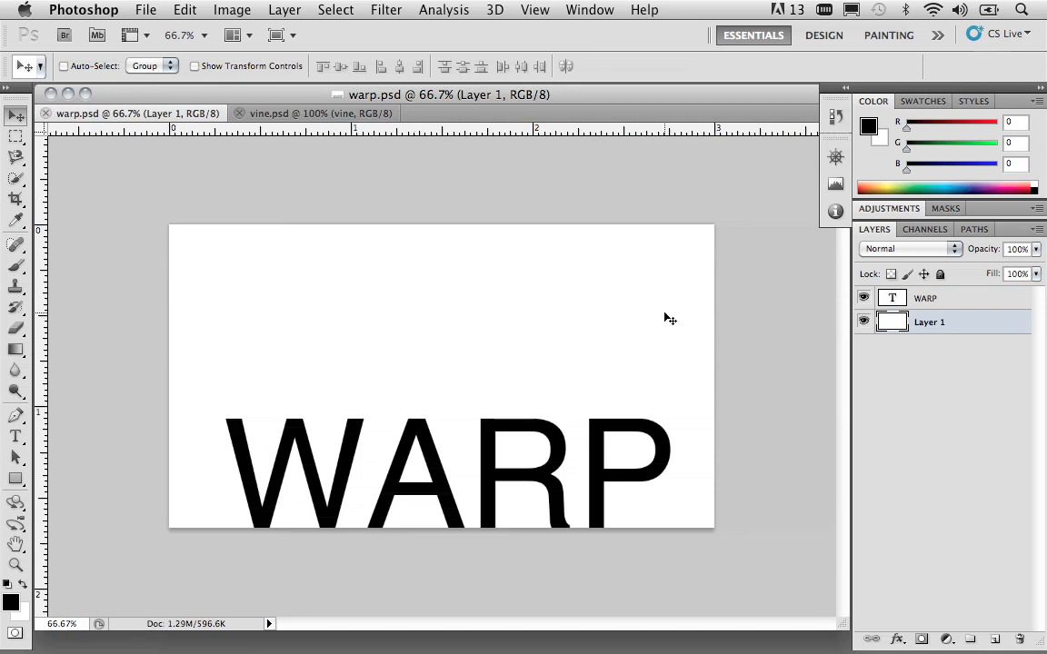
pyautogui.click(925, 298)
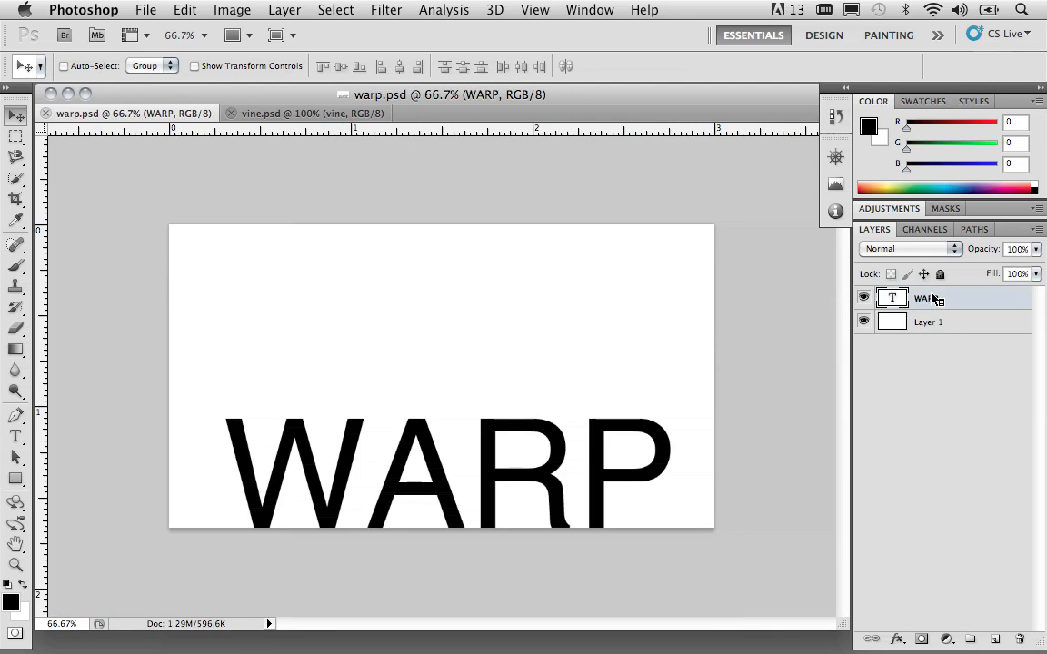
pyautogui.rightClick(923, 298)
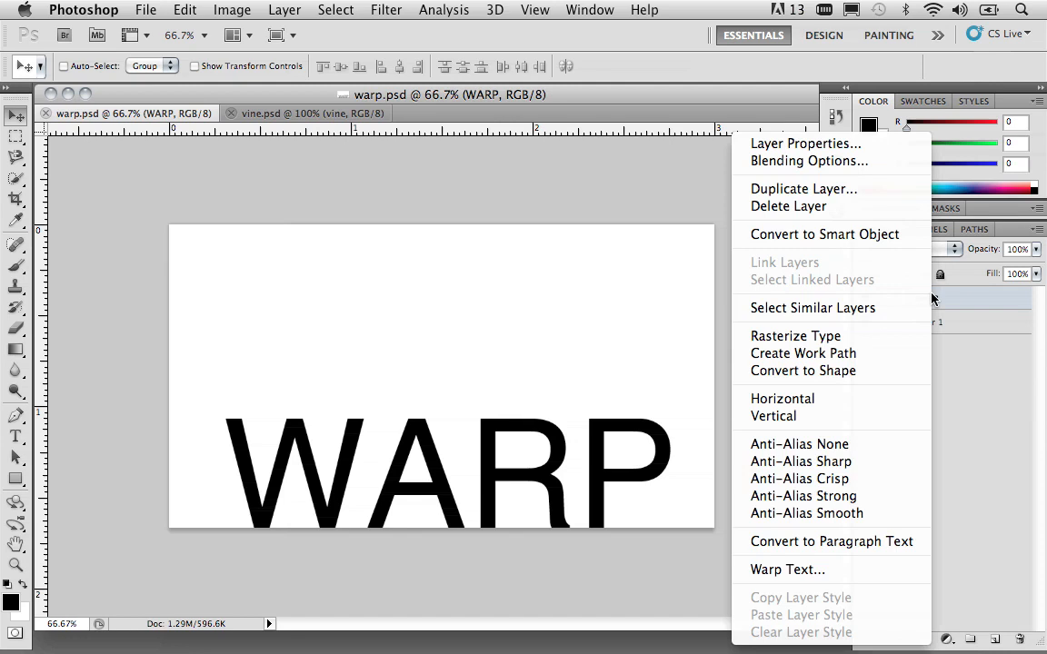
pyautogui.moveTo(889, 255)
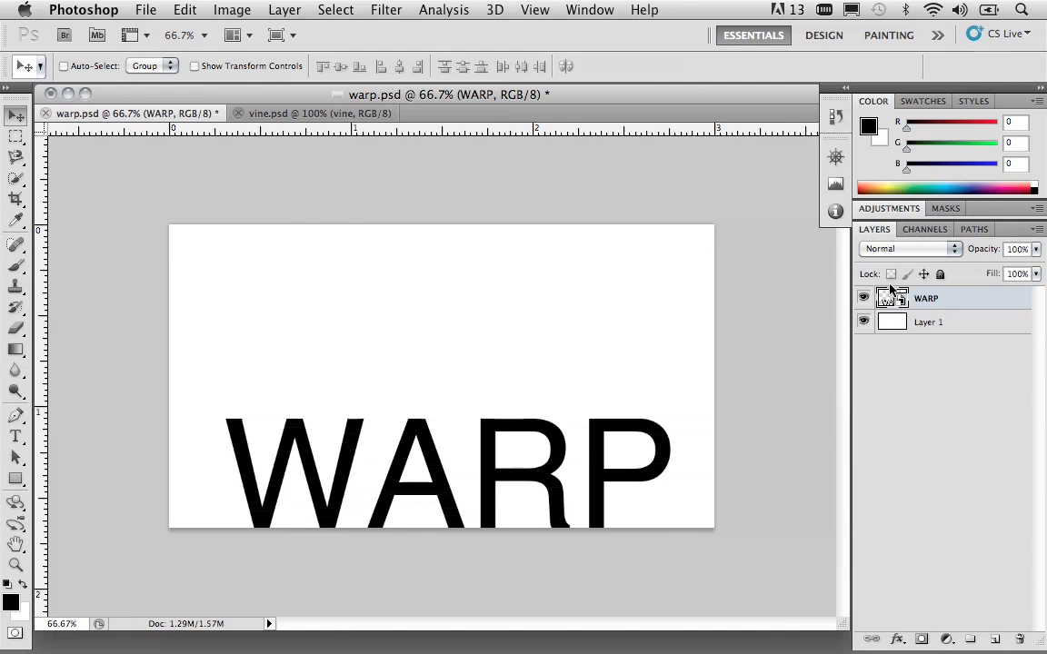
pyautogui.moveTo(445, 149)
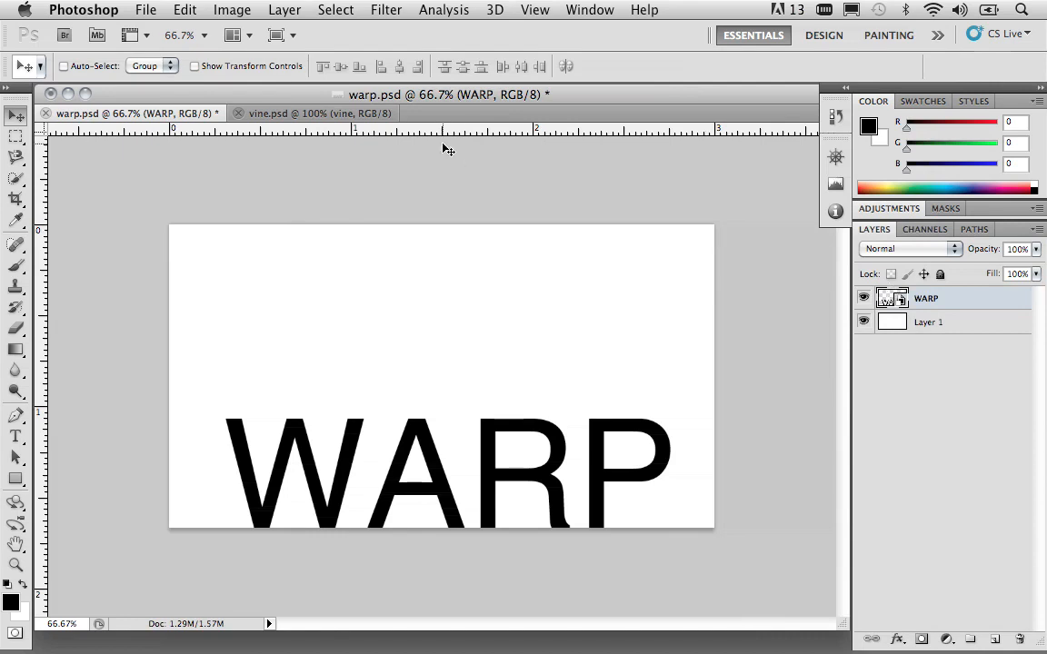
# Start Puppet Warp from the Edit menu on the WARP smart object.
pyautogui.click(185, 11)
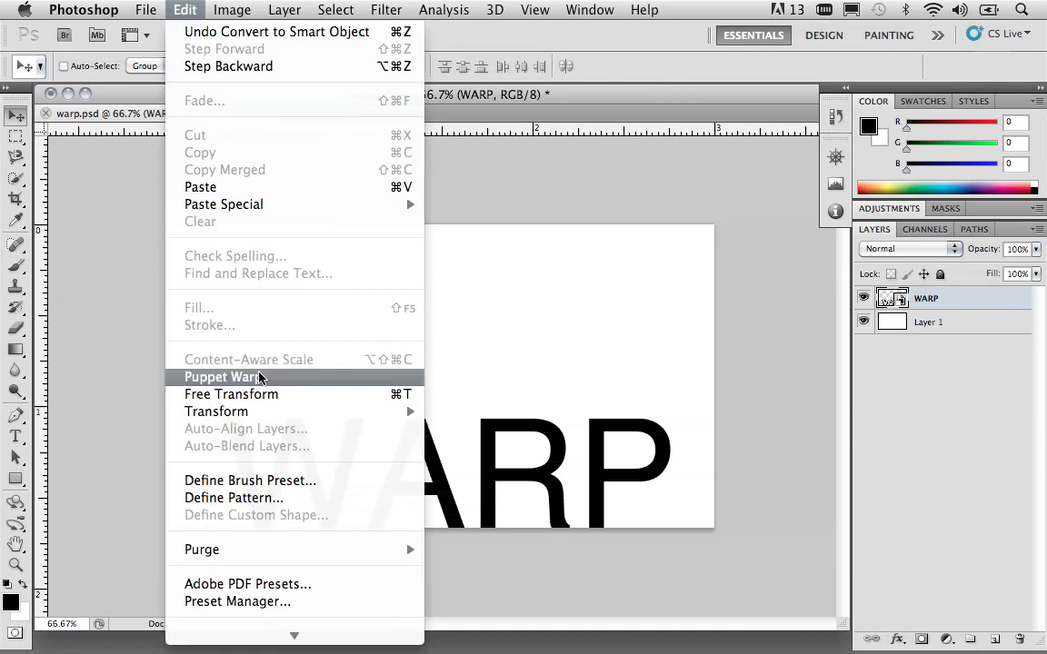
pyautogui.click(222, 376)
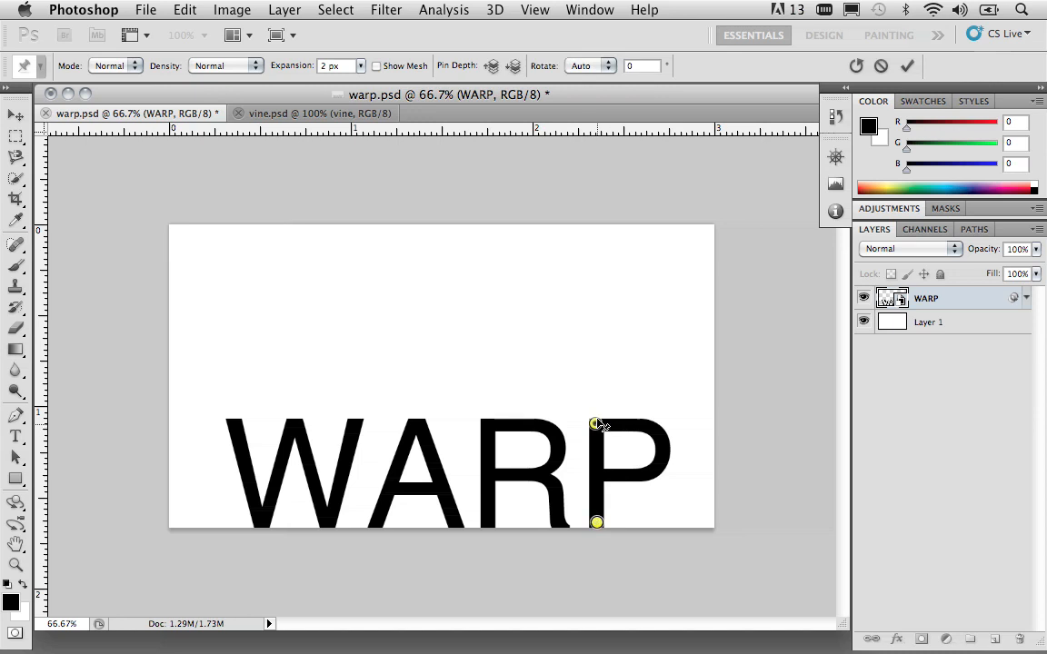
# Drag the P's top pin upward to stretch its stem into a tall, curved hand-drawn shape.
pyautogui.moveTo(596, 424); pyautogui.dragTo(607, 349)
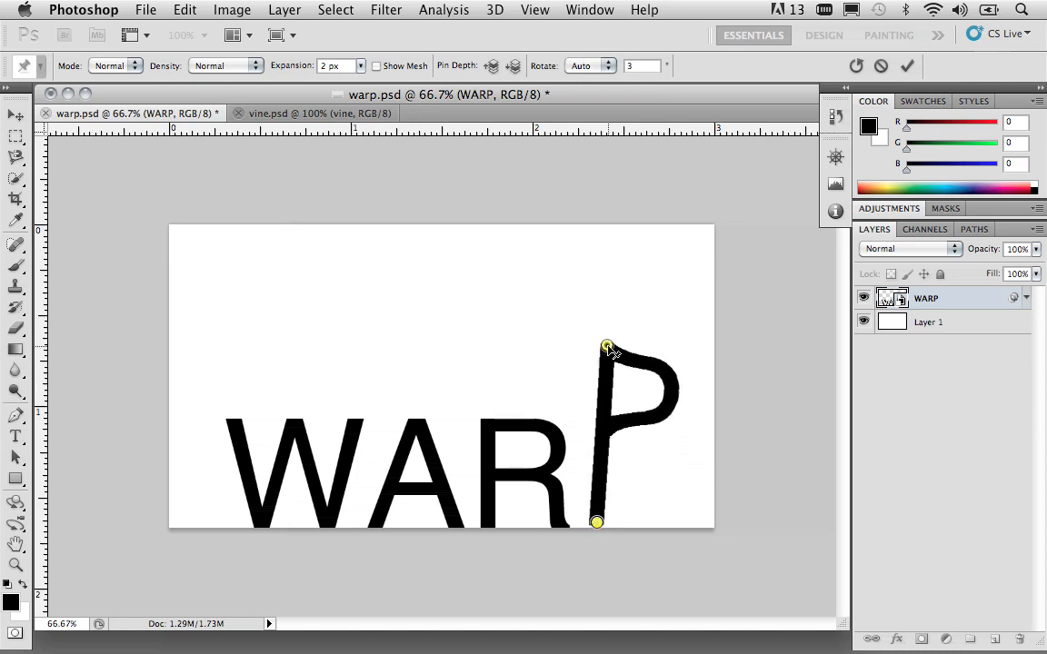
pyautogui.moveTo(606, 347); pyautogui.dragTo(616, 329)
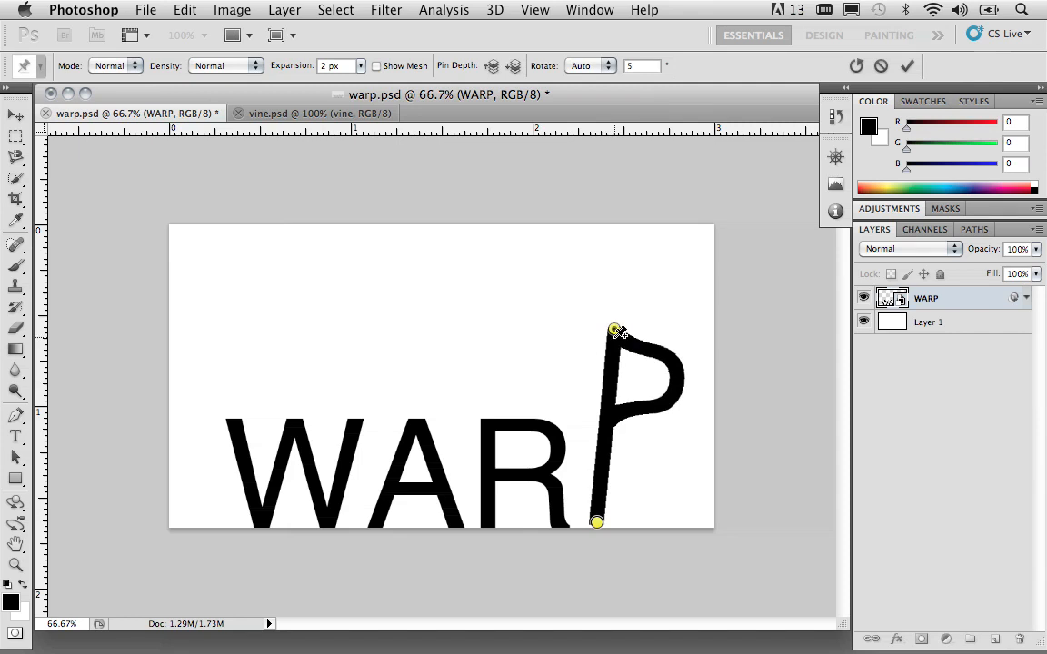
pyautogui.moveTo(616, 331); pyautogui.dragTo(615, 346)
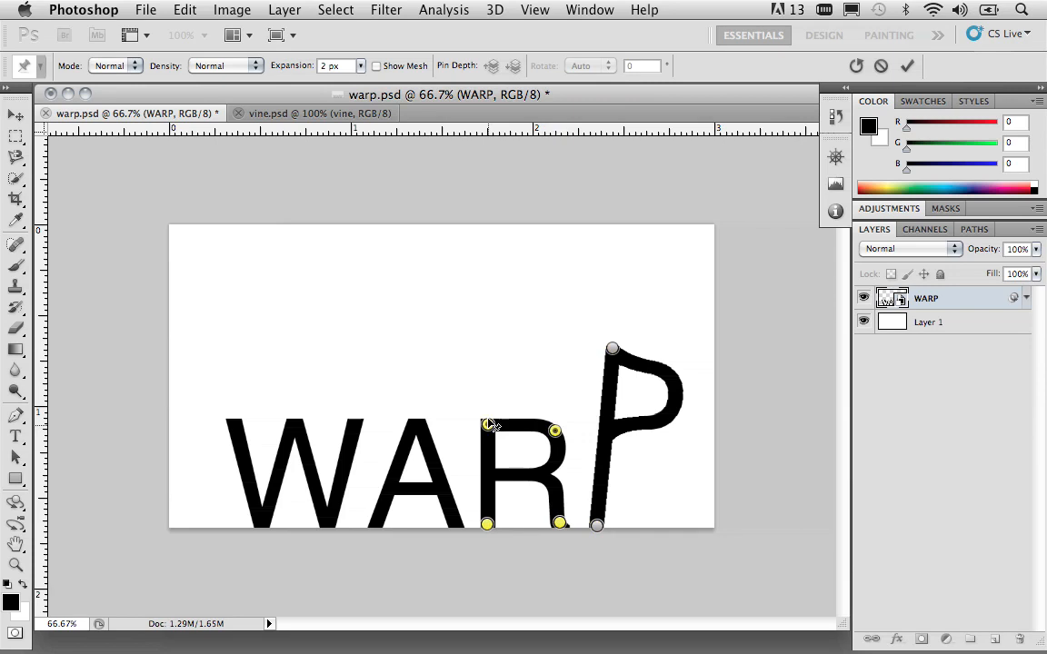
# Reshape the R, stretch and twist the W's left stroke taller, then pin and nudge the W's middle.
pyautogui.moveTo(487, 427); pyautogui.dragTo(500, 374)
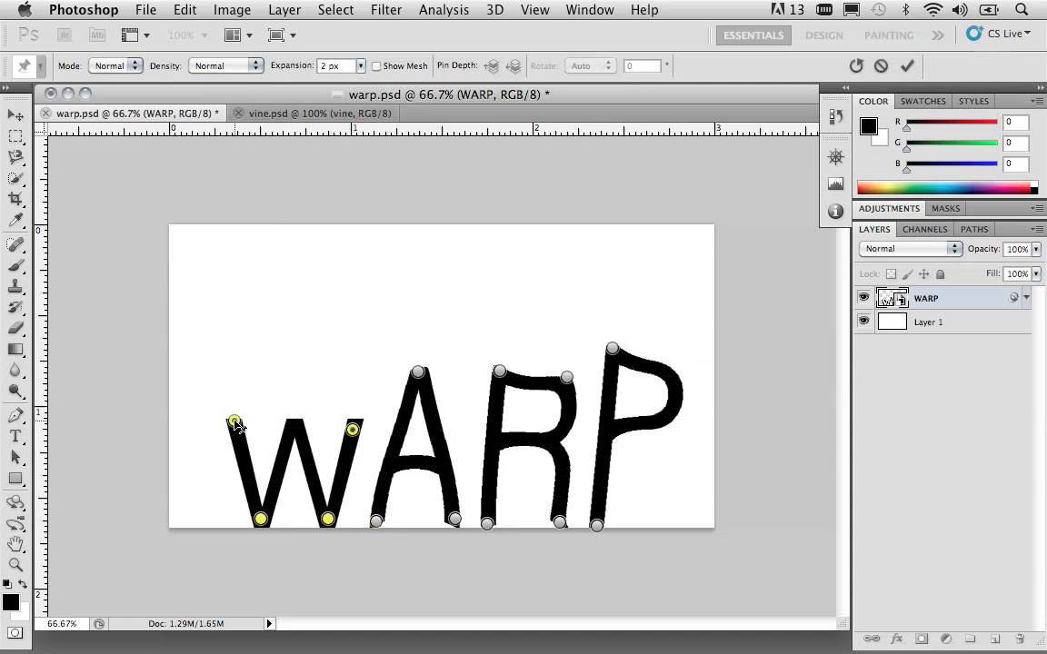
pyautogui.moveTo(235, 425); pyautogui.dragTo(245, 344)
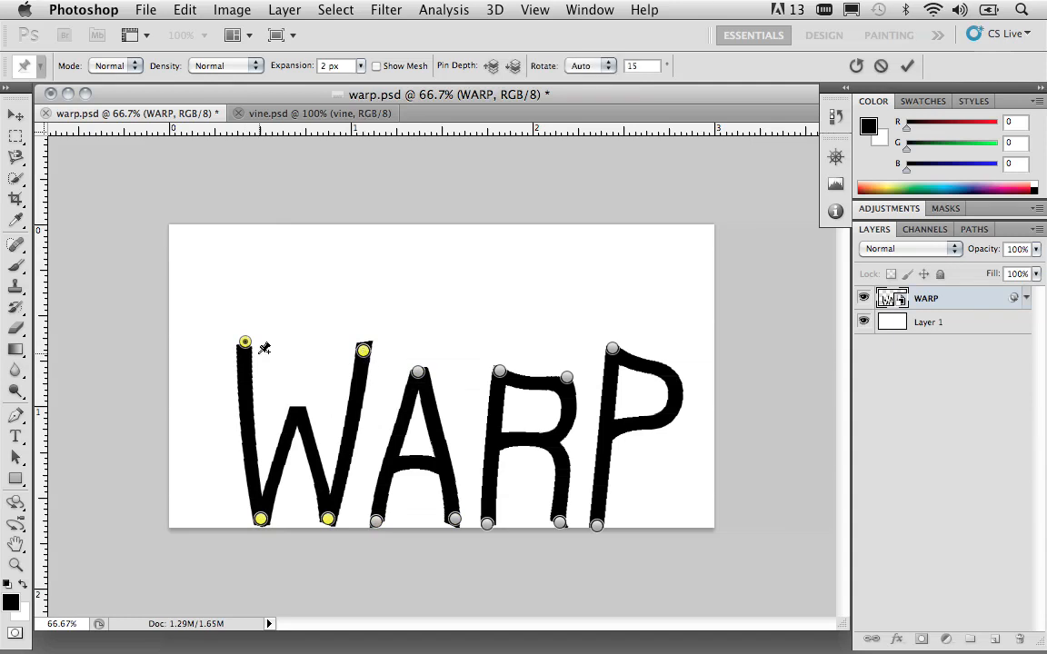
pyautogui.moveTo(243, 341); pyautogui.dragTo(247, 316)
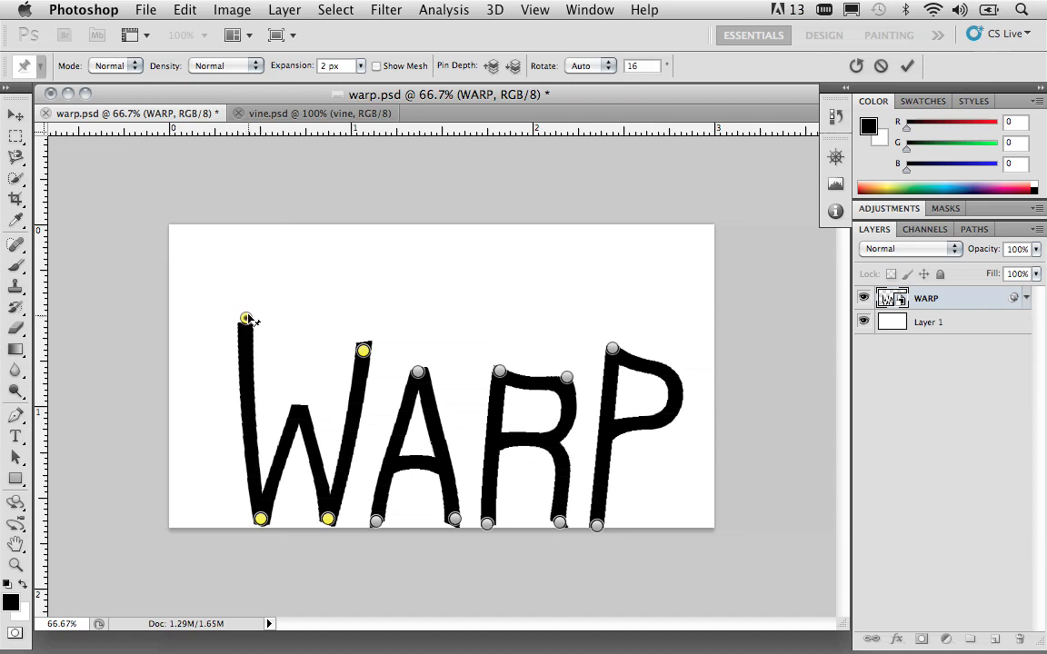
pyautogui.moveTo(247, 318); pyautogui.dragTo(247, 298)
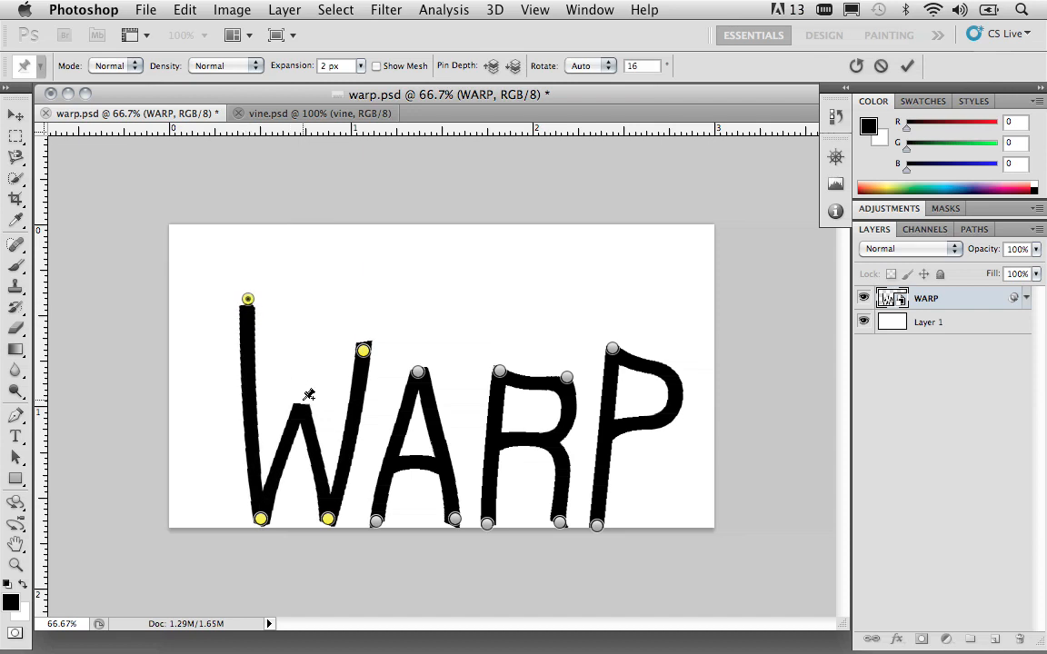
pyautogui.click(302, 410)
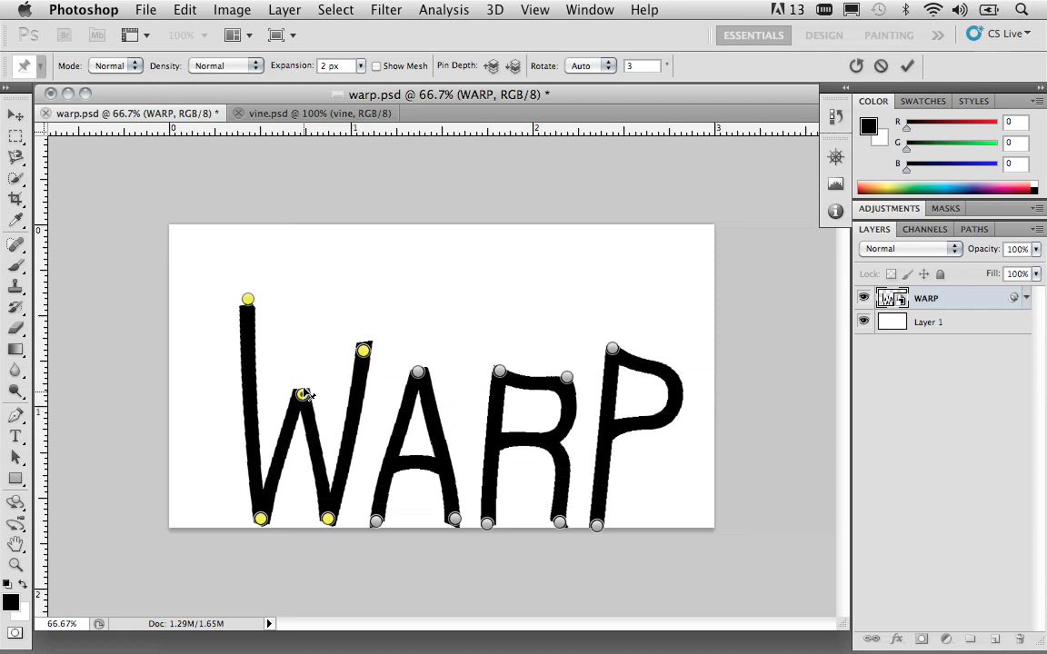
pyautogui.moveTo(302, 396); pyautogui.dragTo(305, 379)
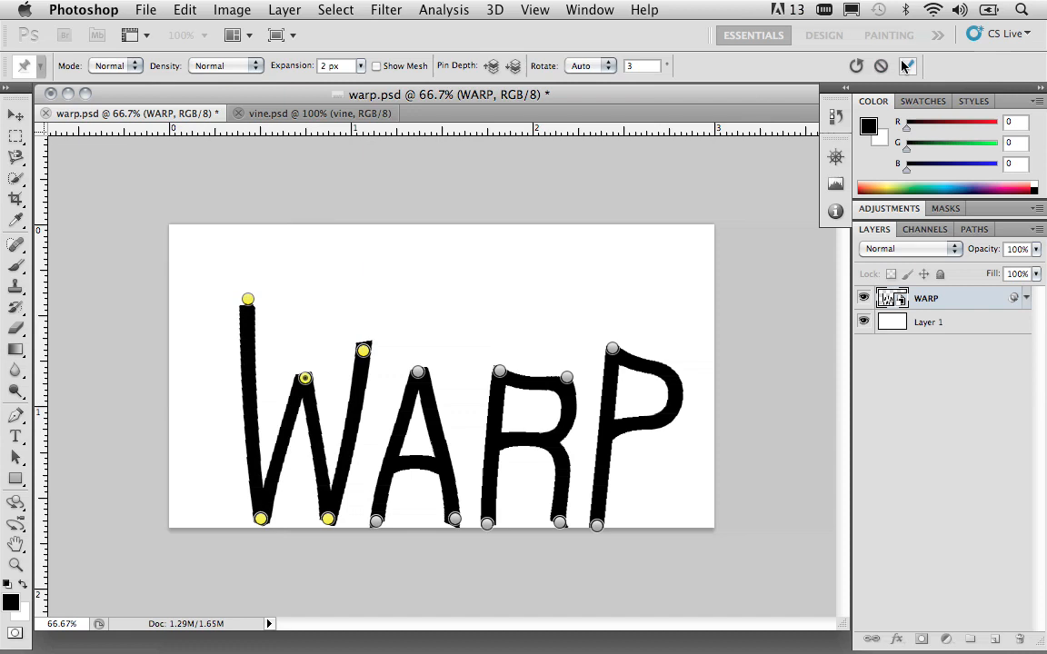
pyautogui.moveTo(905, 66)
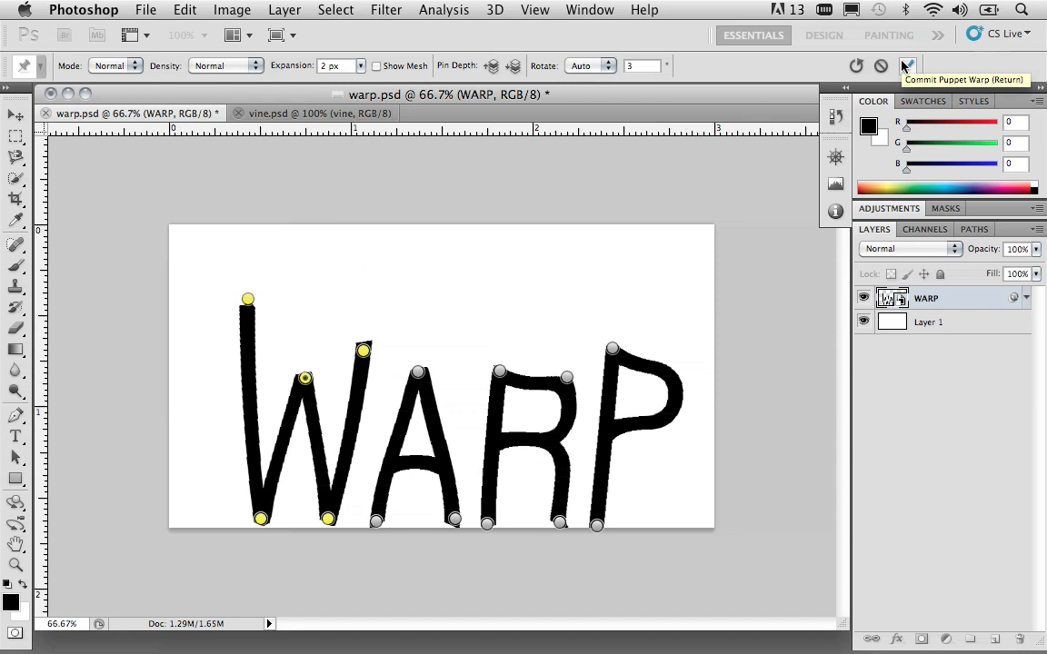
# Commit the Puppet Warp on the letters and toggle its smart filter to compare.
pyautogui.click(905, 65)
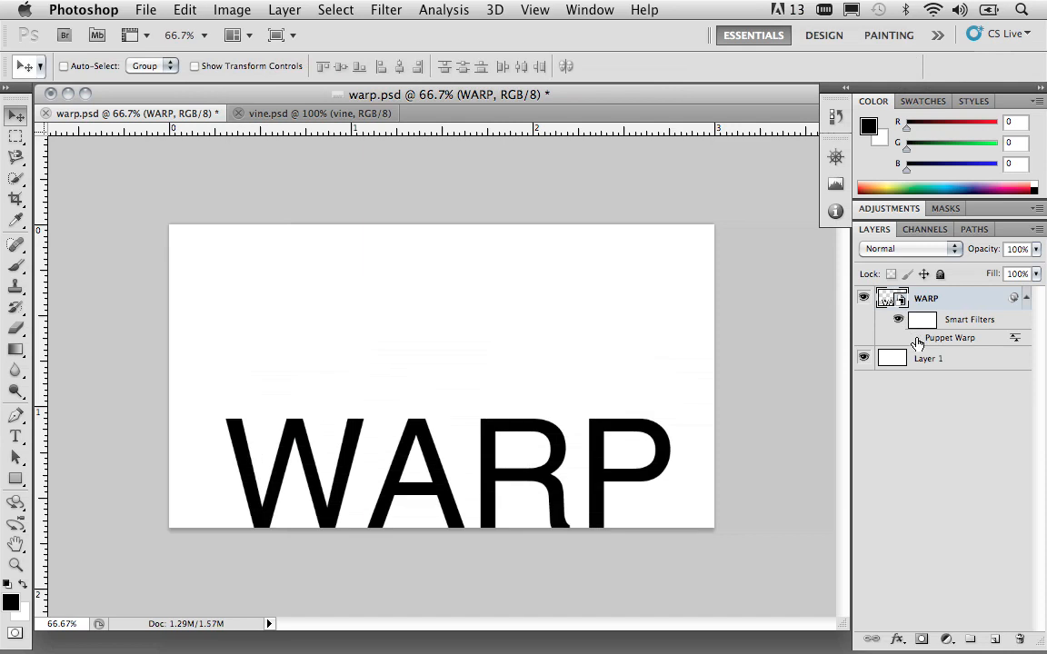
pyautogui.click(898, 336)
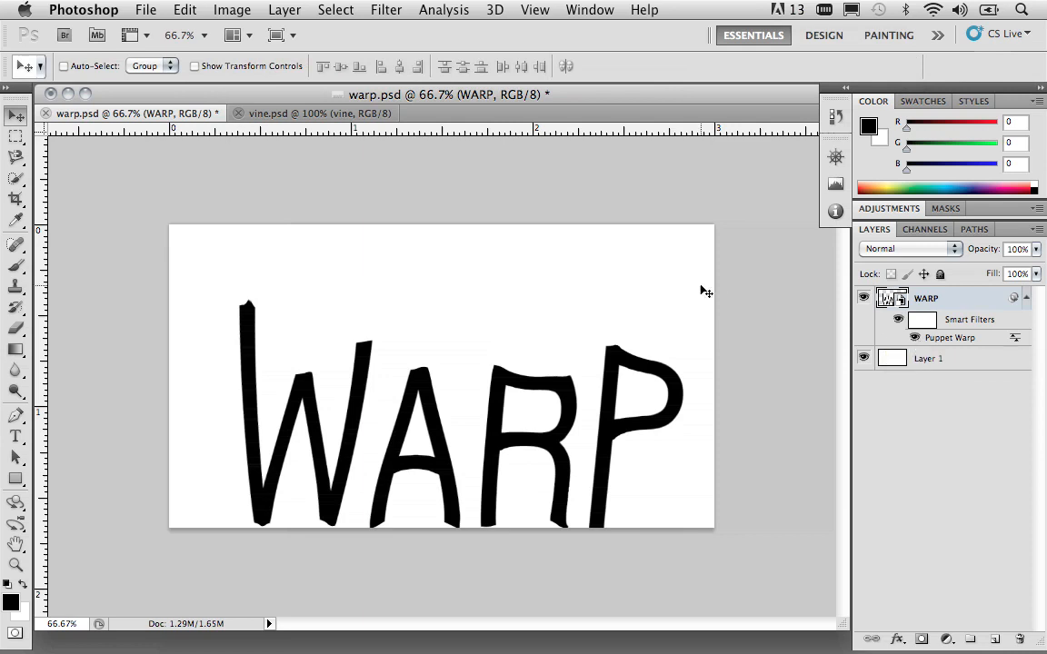
# Switch to the vine.psd document with its vine and wall layers.
pyautogui.click(313, 113)
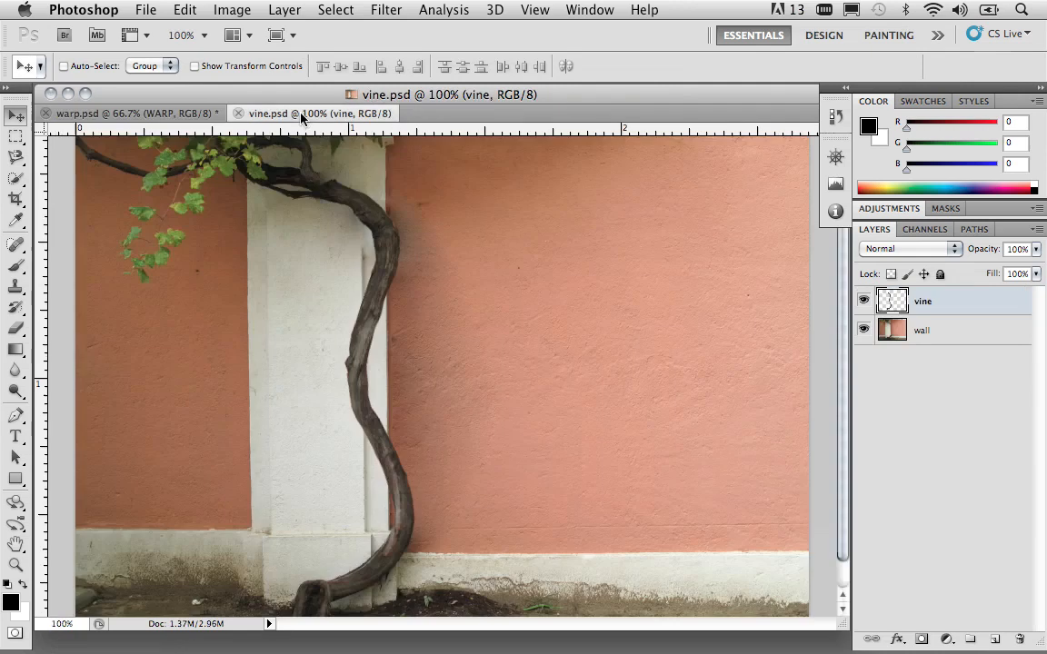
pyautogui.moveTo(409, 247)
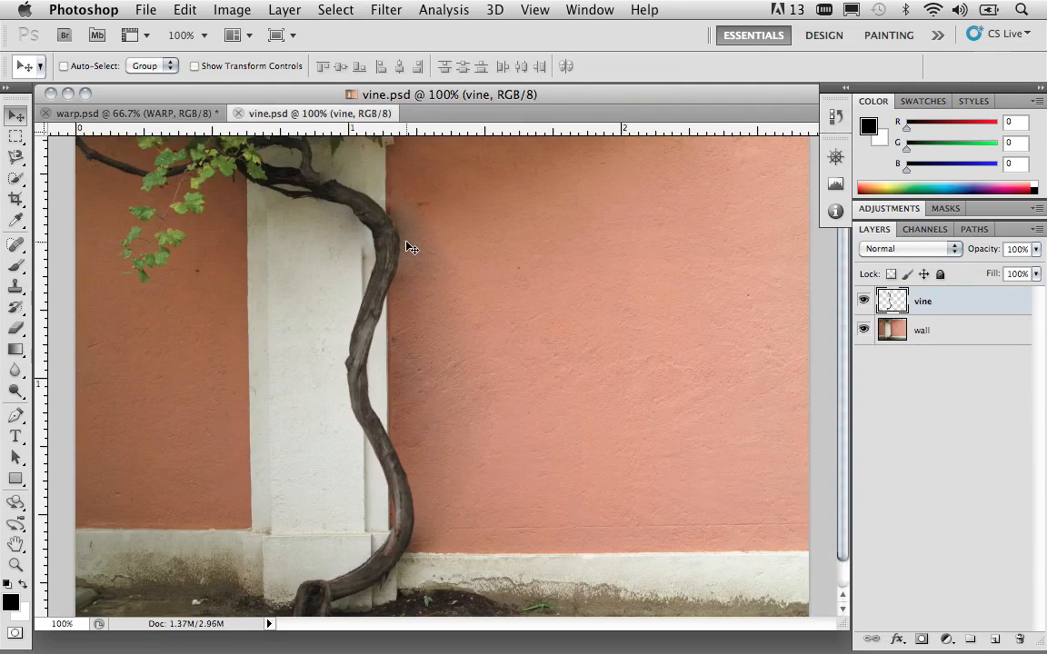
pyautogui.moveTo(415, 453)
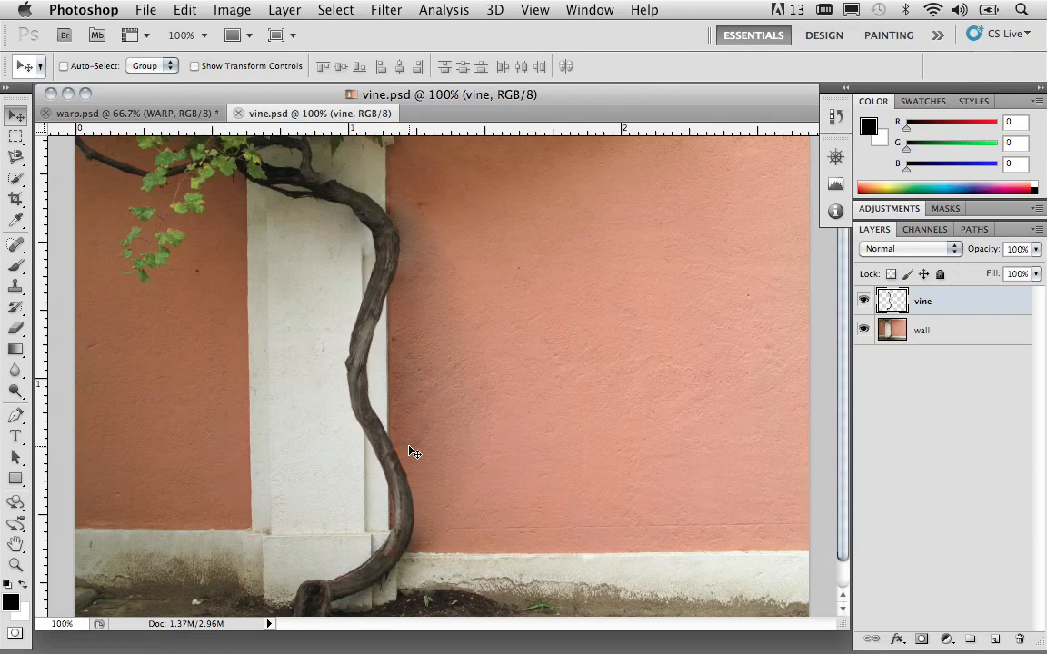
pyautogui.moveTo(934, 309)
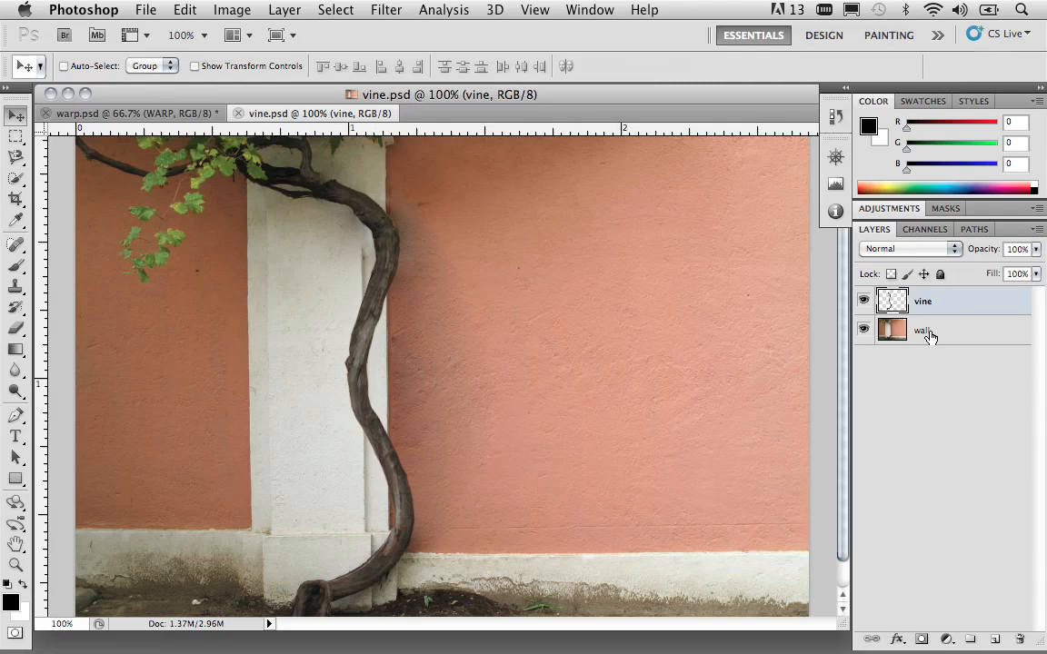
# Convert the vine layer to a smart object from its context menu.
pyautogui.click(923, 301)
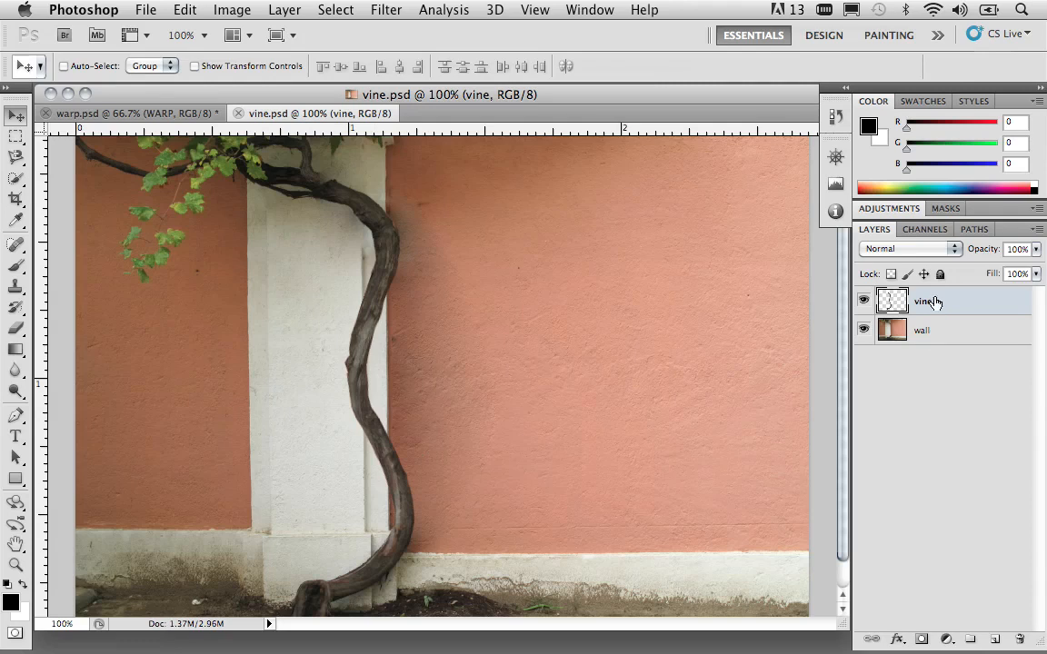
pyautogui.rightClick(923, 302)
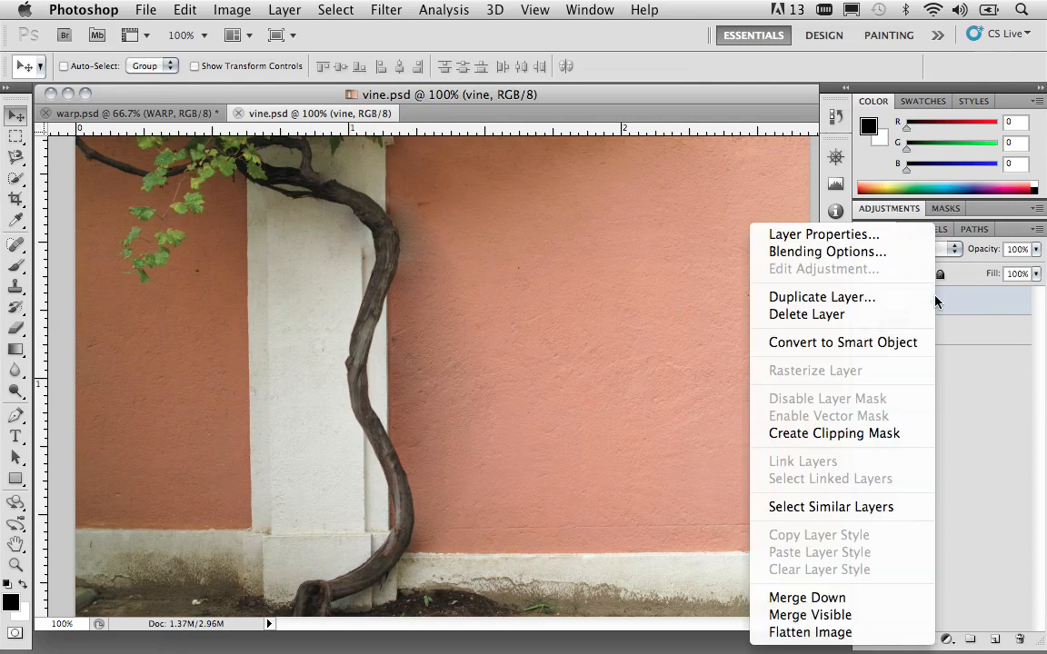
pyautogui.moveTo(912, 342)
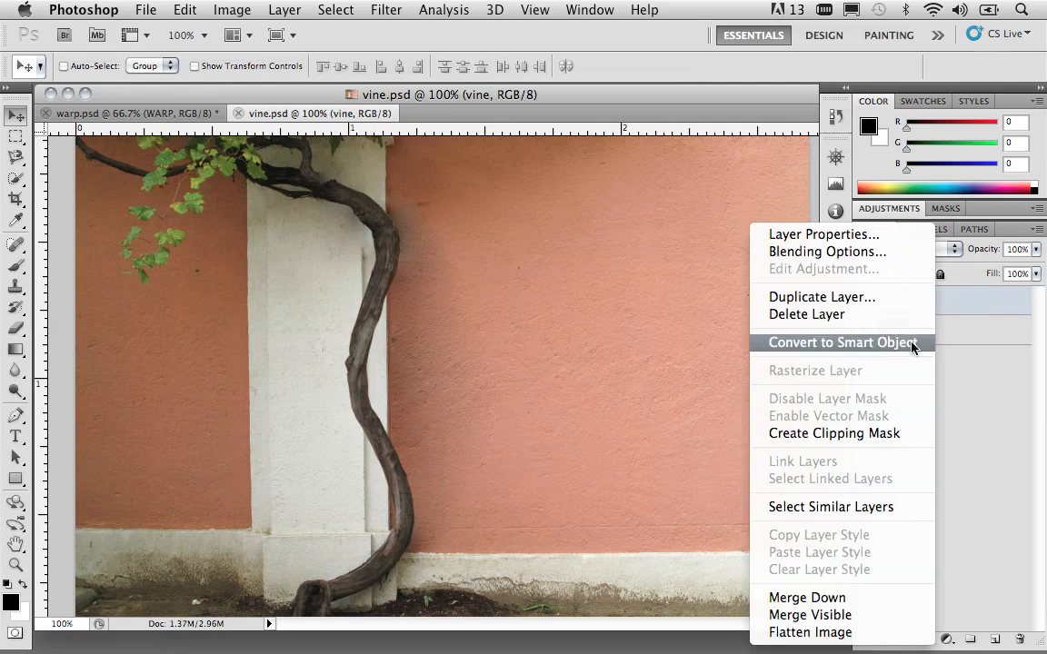
pyautogui.click(841, 342)
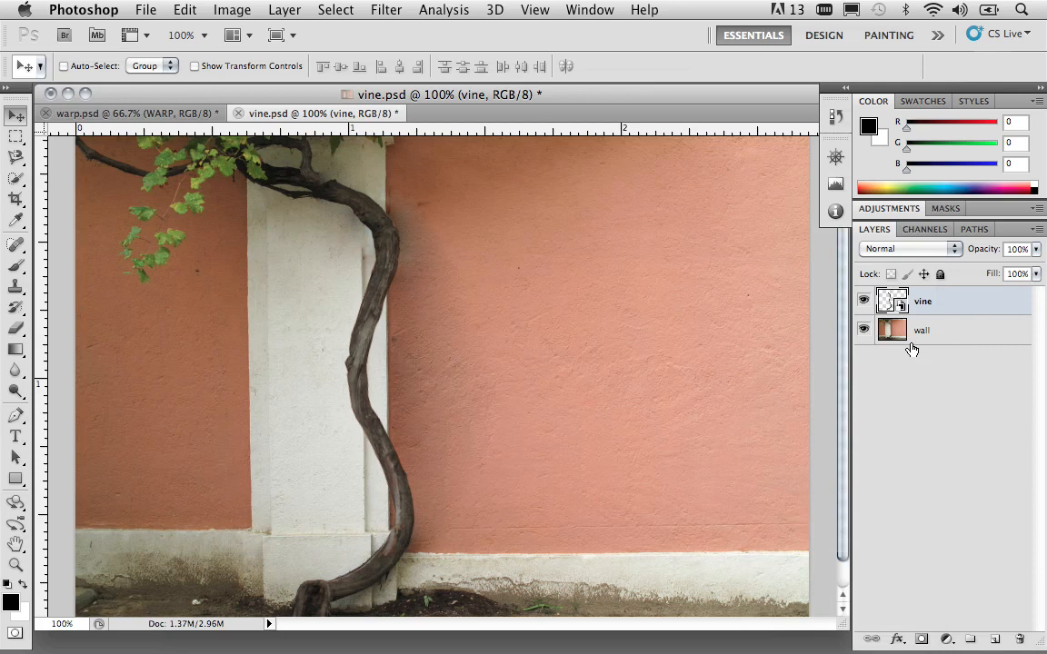
pyautogui.moveTo(927, 313)
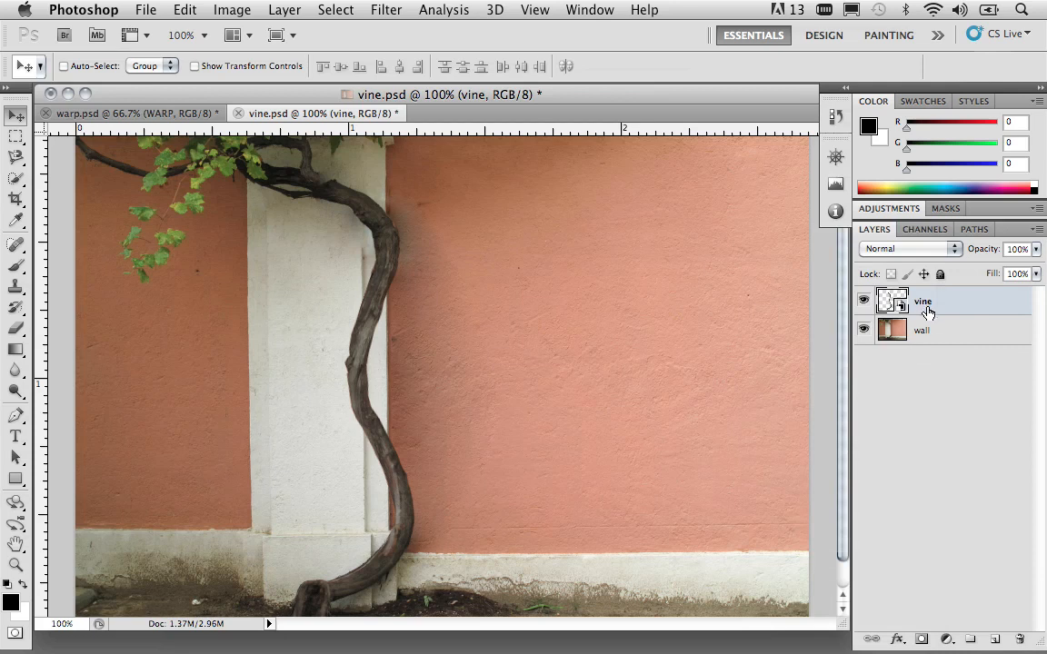
pyautogui.moveTo(269, 102)
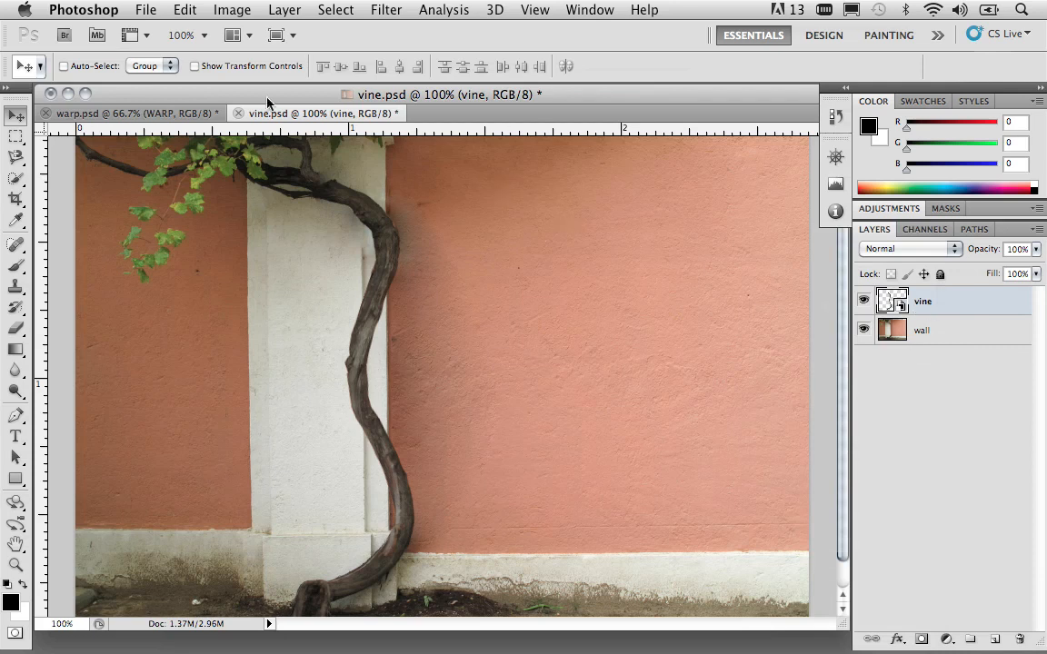
# Start Puppet Warp on the vine, pin the trunk top and pull its middle rightward off the pillar.
pyautogui.click(186, 11)
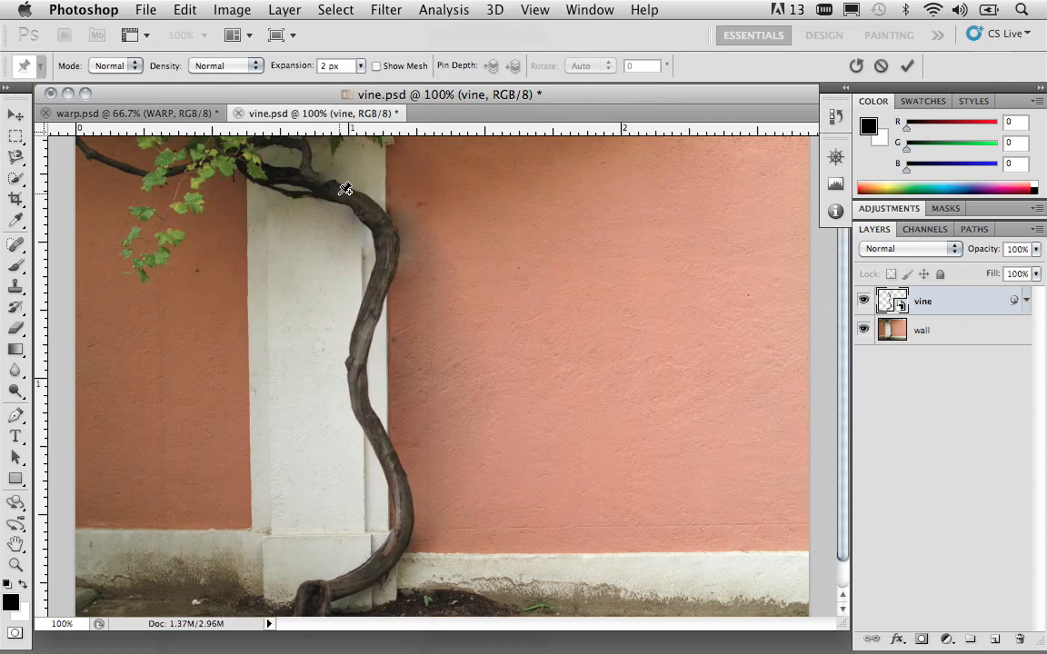
pyautogui.click(385, 273)
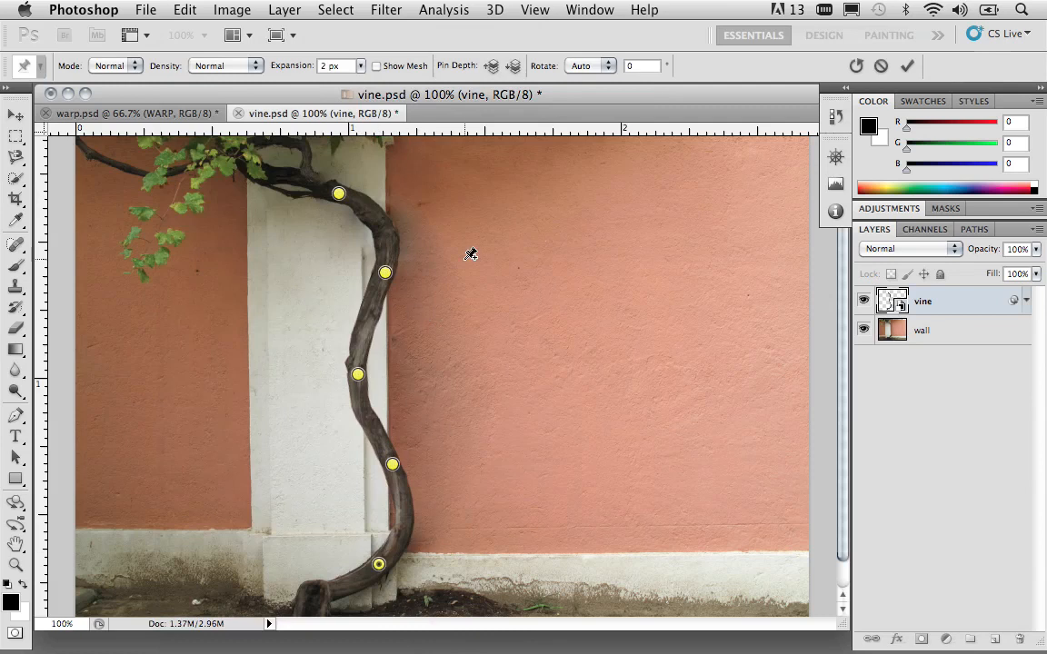
pyautogui.moveTo(365, 353)
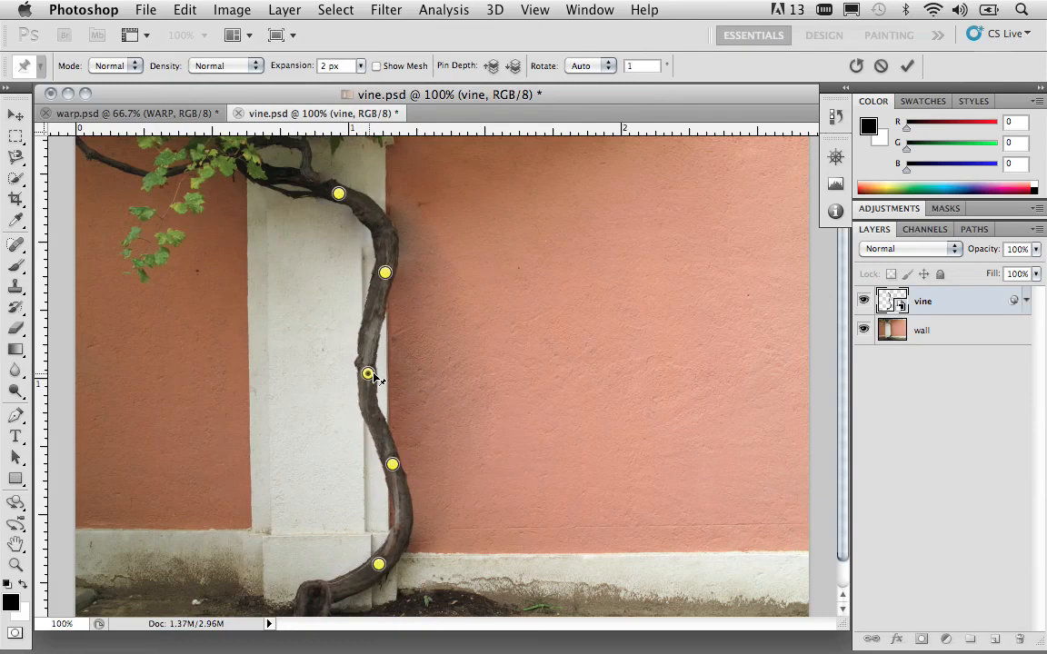
pyautogui.moveTo(367, 374); pyautogui.dragTo(407, 367)
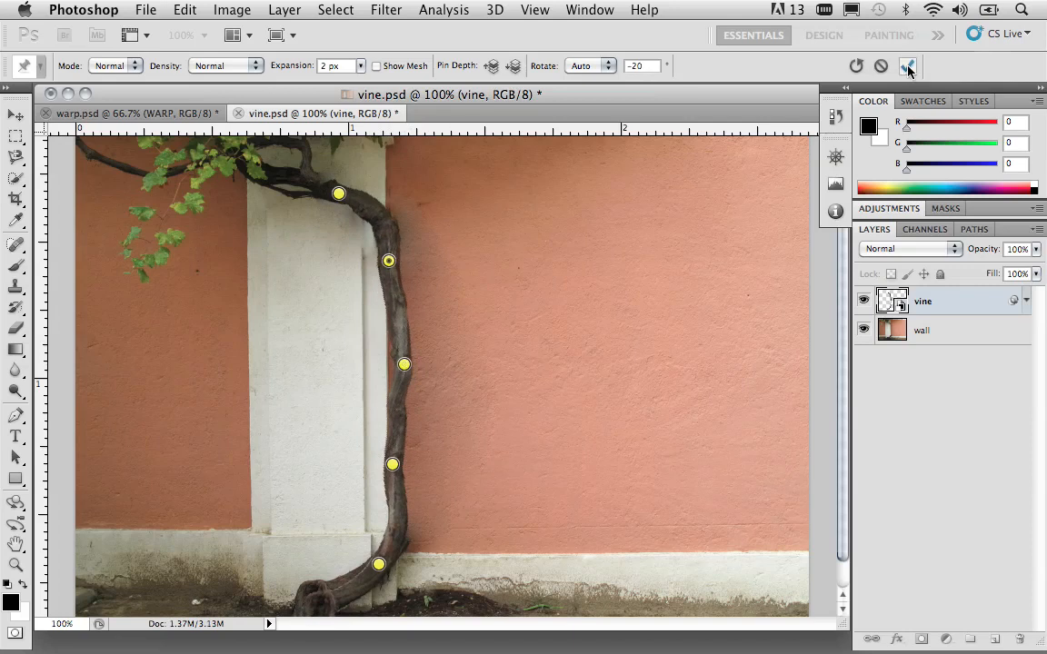
pyautogui.moveTo(908, 65)
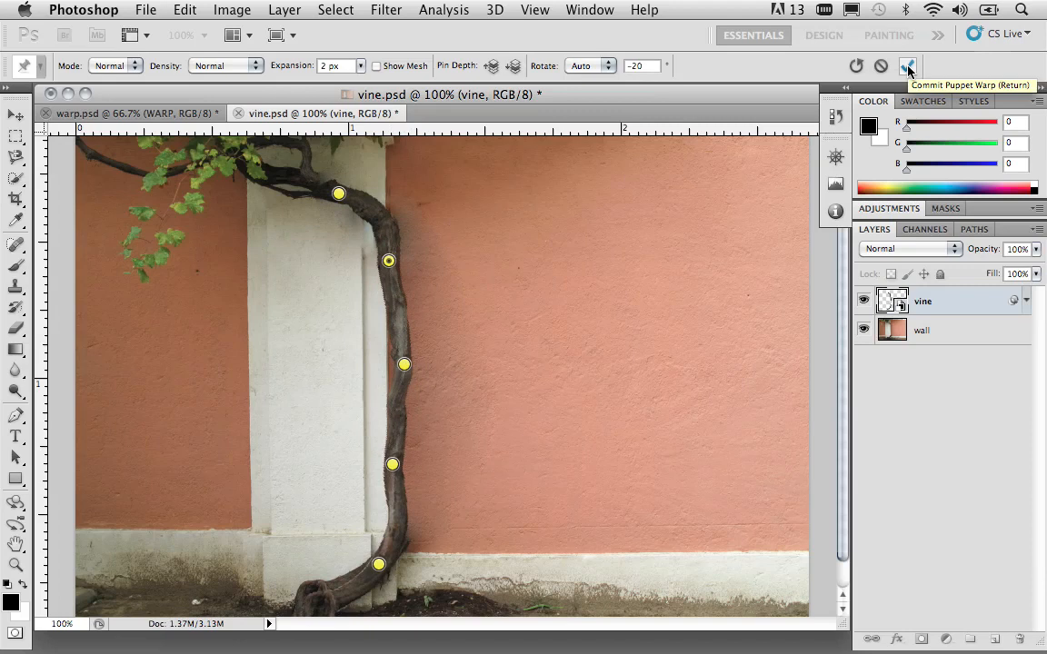
# Commit the vine warp and select its Puppet Warp smart filter entry in the Layers panel.
pyautogui.click(909, 66)
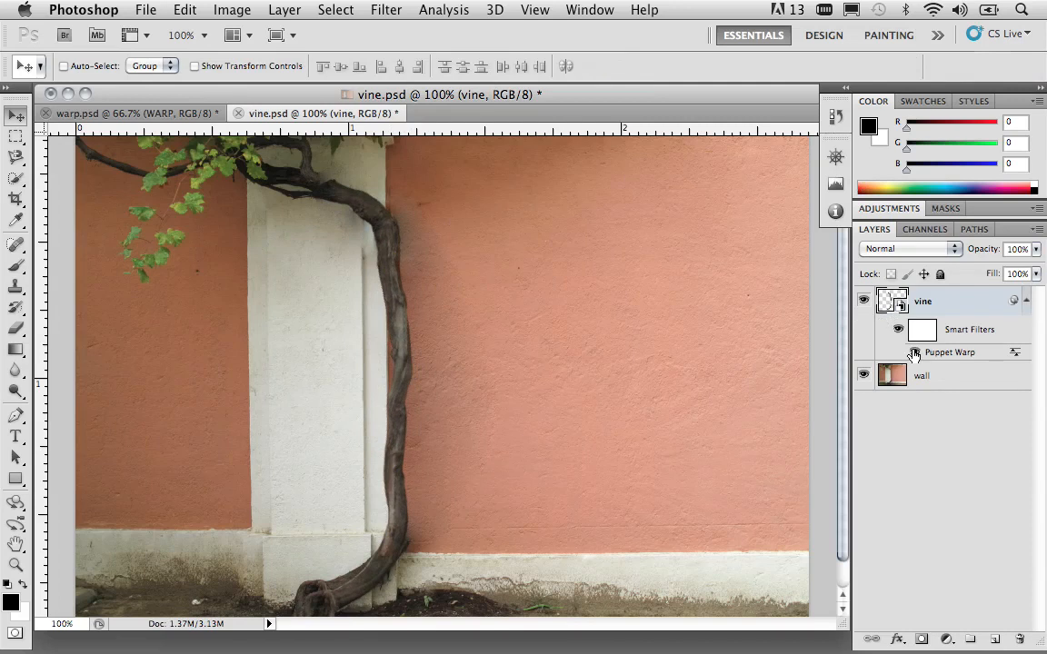
pyautogui.click(898, 352)
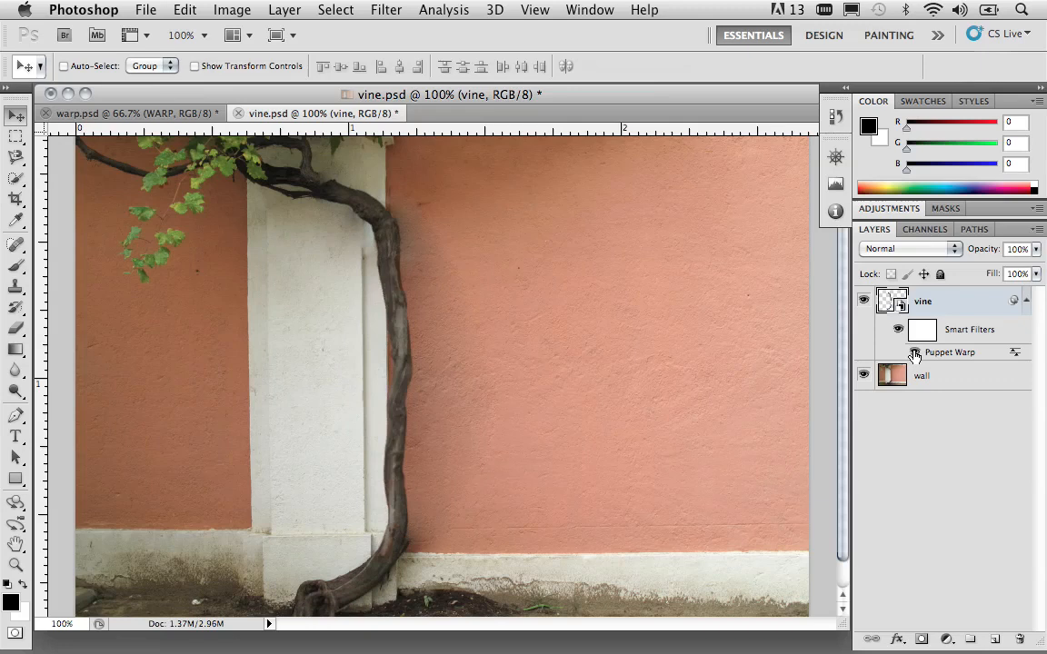